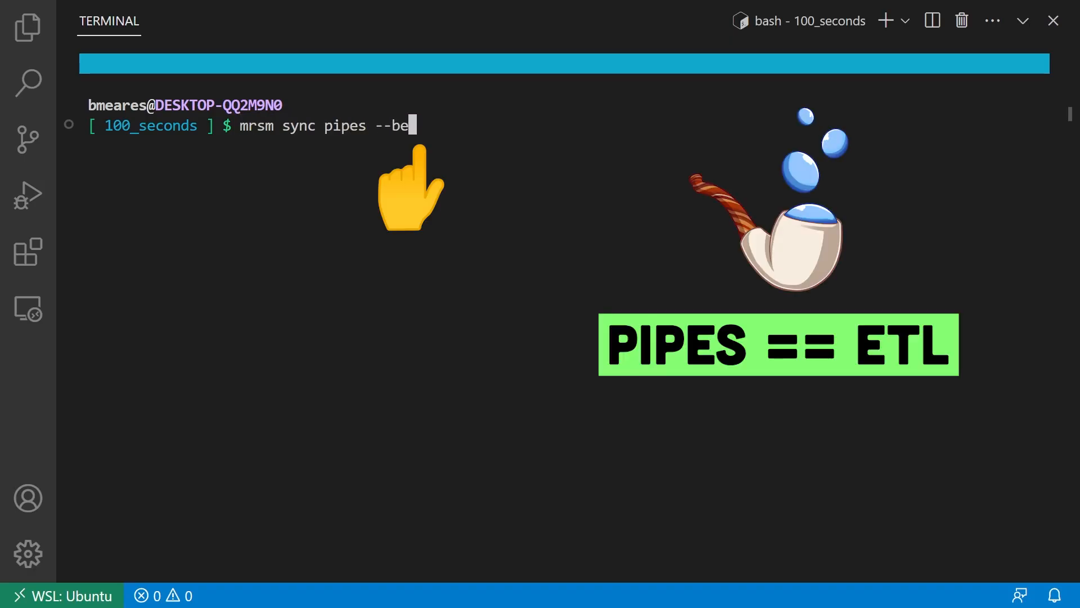
Run 'mrsm sync pipes --begin 2023-06-01' in the terminal.
{"action": "type", "text": "gin 2023-06-01"}
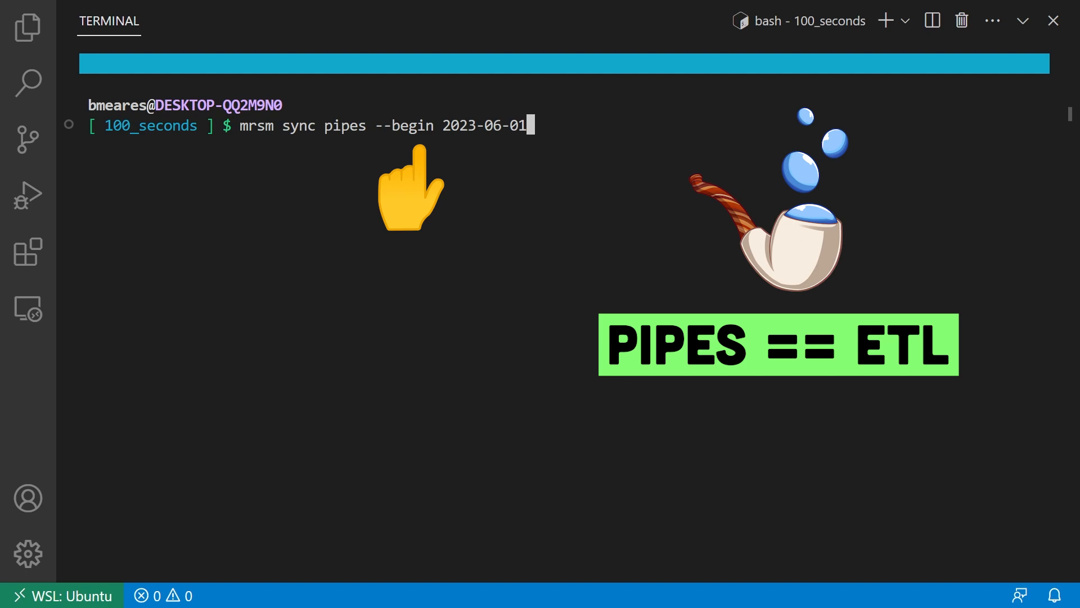
{"action": "key", "text": "Return"}
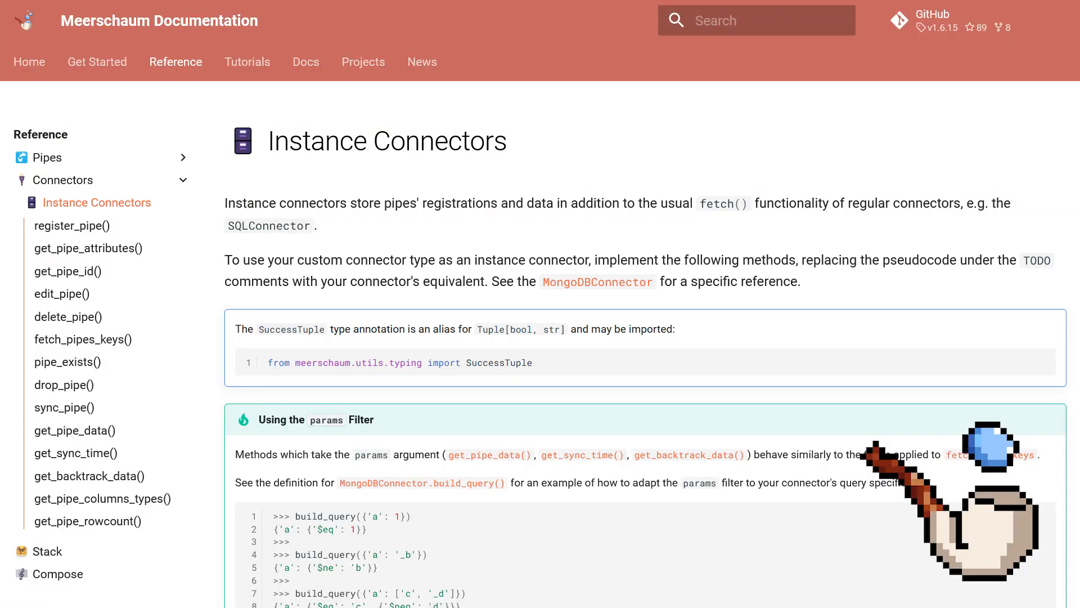
Install the mongodb-connector plugin with 'mrsm install plugin mongodb-connector' in the terminal.
{"action": "left_click", "coordinate": [88, 248]}
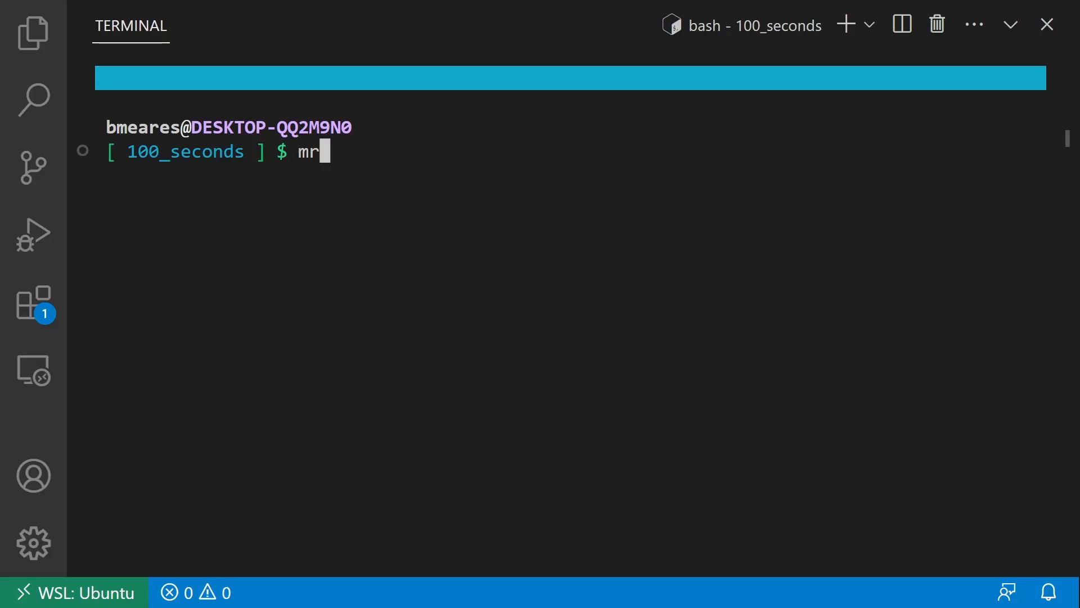
{"action": "type", "text": "sm install plugin mongodb-connect"}
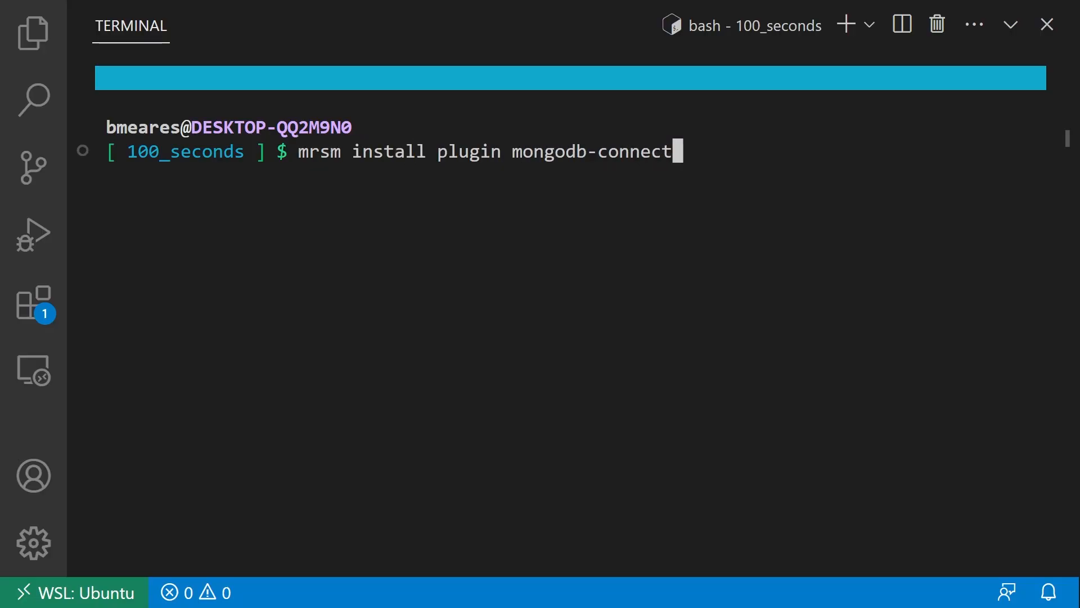
{"action": "key", "text": "Return"}
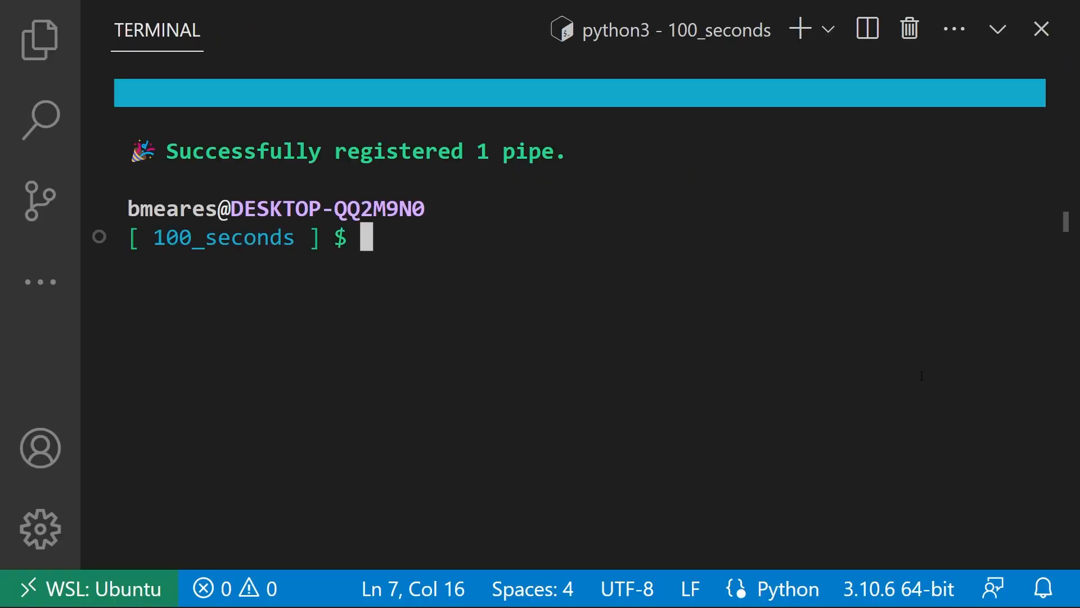
Enter 'mrsm sync pipe -c plugin:cat -m messages' and open mrsm-compose.yaml.
{"action": "type", "text": "mrsm sync pipe -c plugin:cat -m messages"}
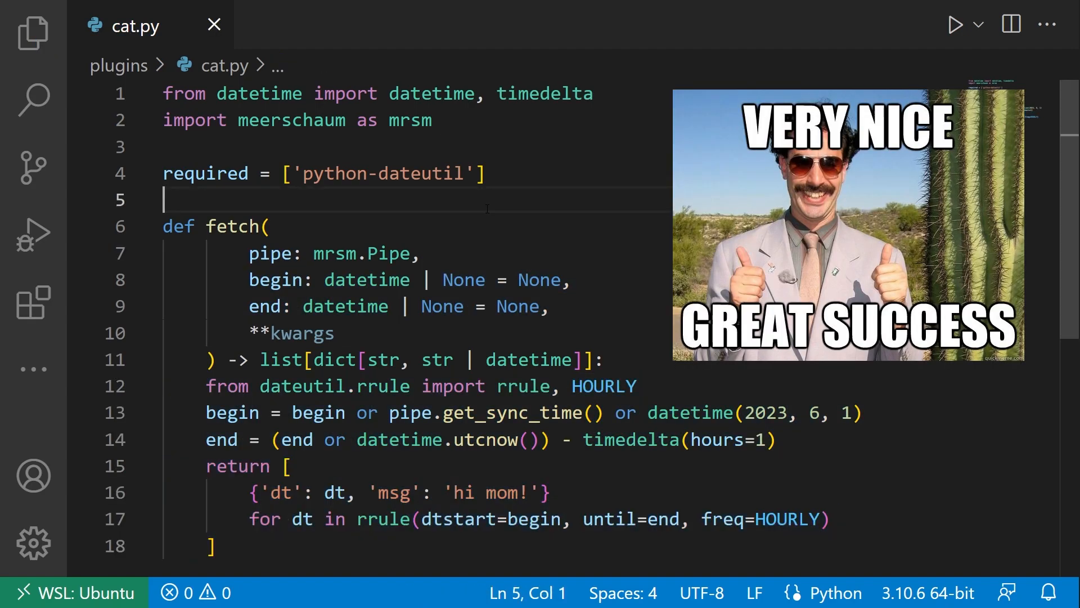
{"action": "left_click", "coordinate": [32, 32]}
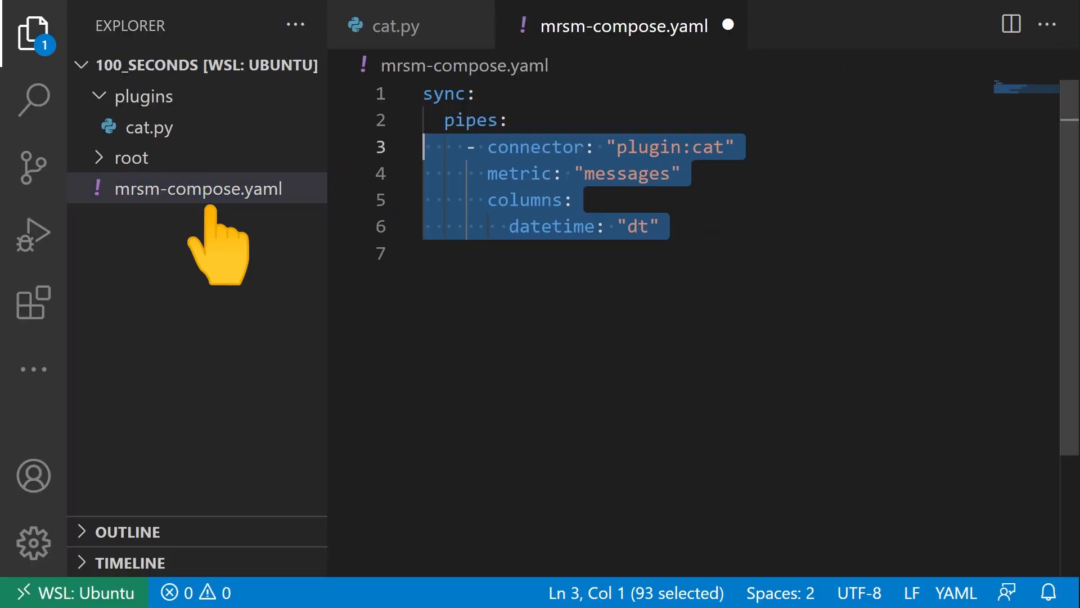
Run 'mrsm compose run' and 'mrsm compose show pipes' for the 100_seconds project.
{"action": "scroll", "scroll_direction": "down", "scroll_amount": 3}
{"action": "type", "text": "mrsm compose run"}
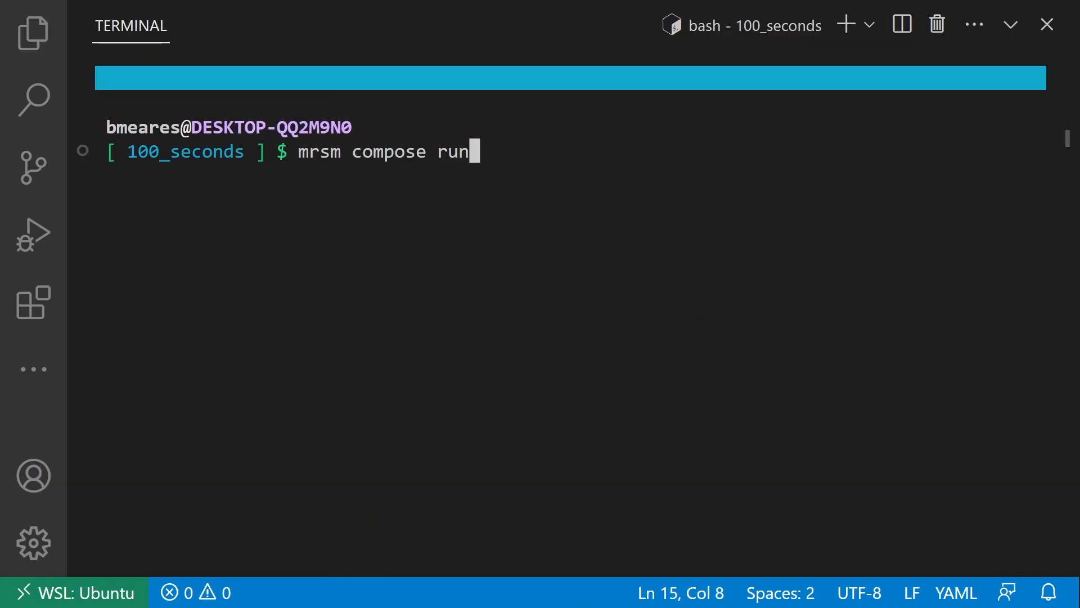
{"action": "key", "text": "Return"}
{"action": "type", "text": "m"}
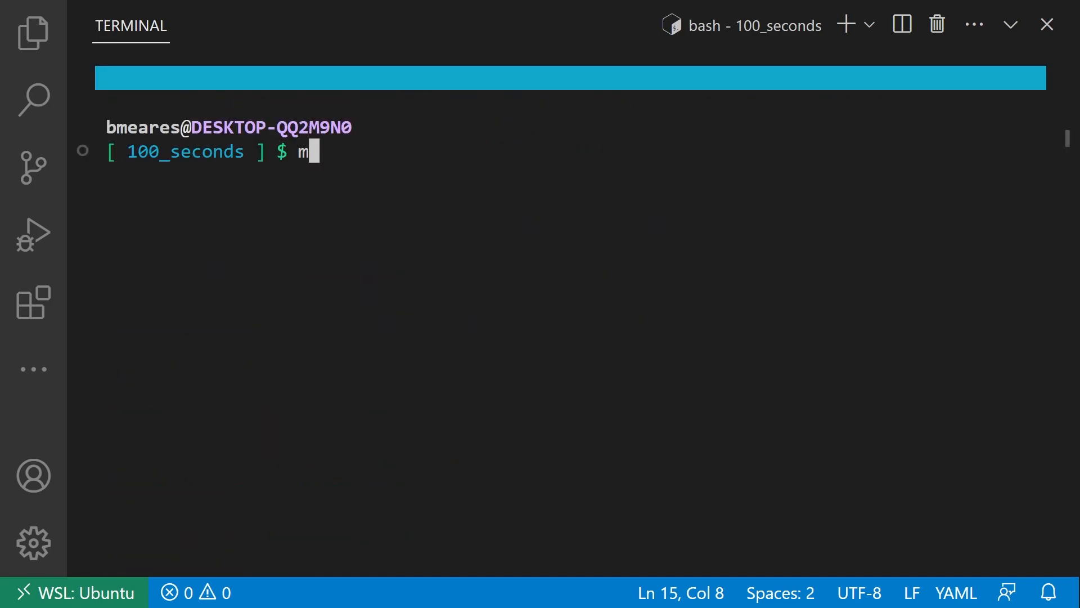
{"action": "key", "text": "Return"}
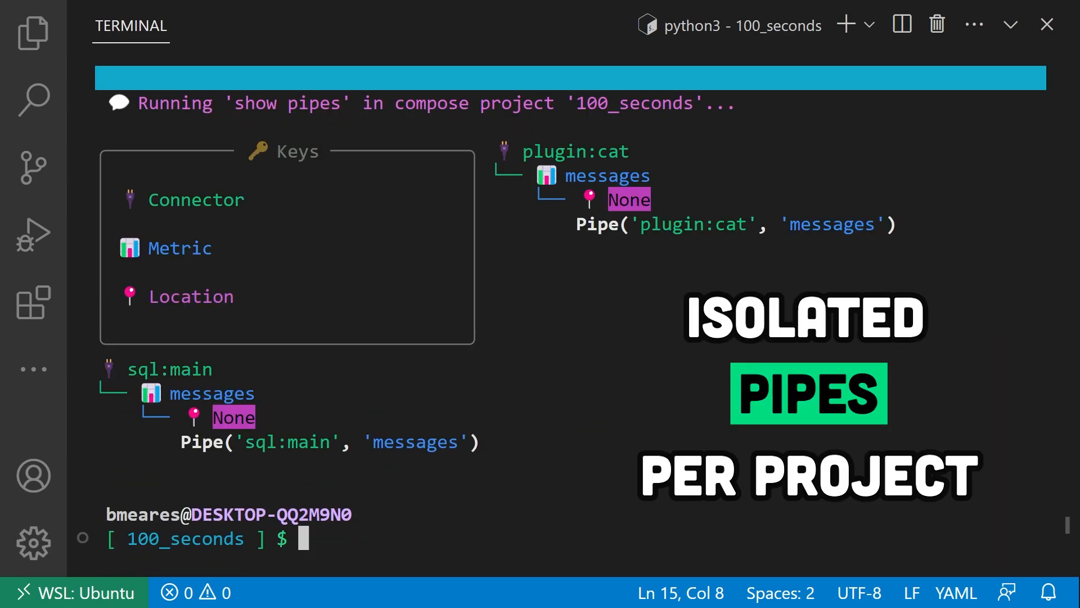